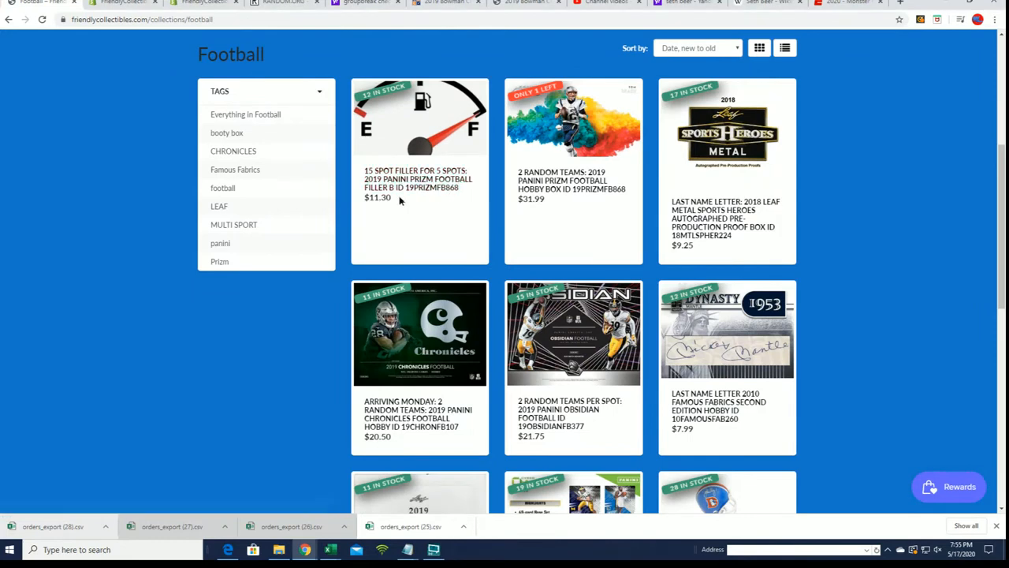
# Review the filler listing price, then select and copy the participant names from the Notepad note.
pyautogui.doubleClick(385, 199)
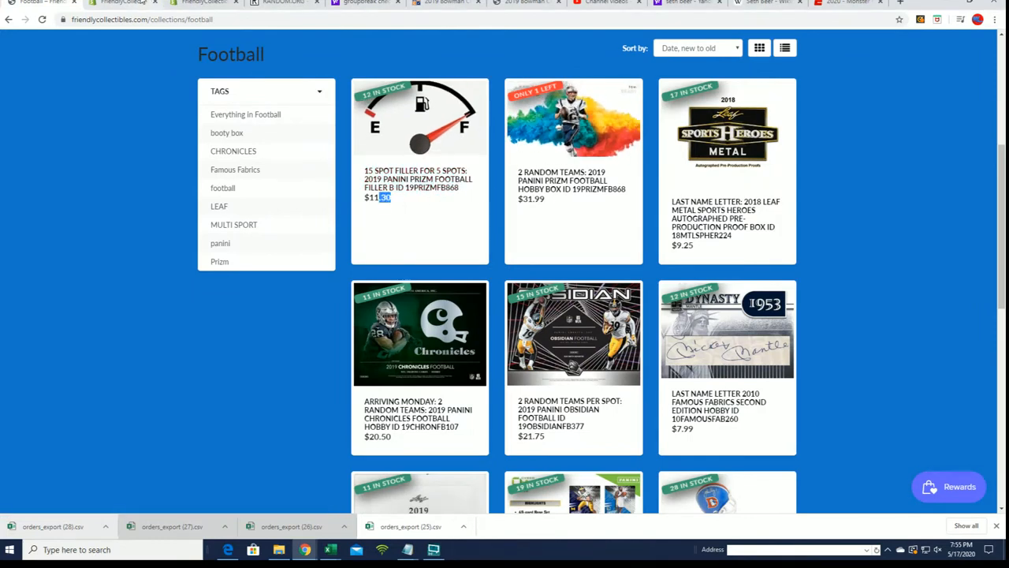
pyautogui.moveTo(388, 116)
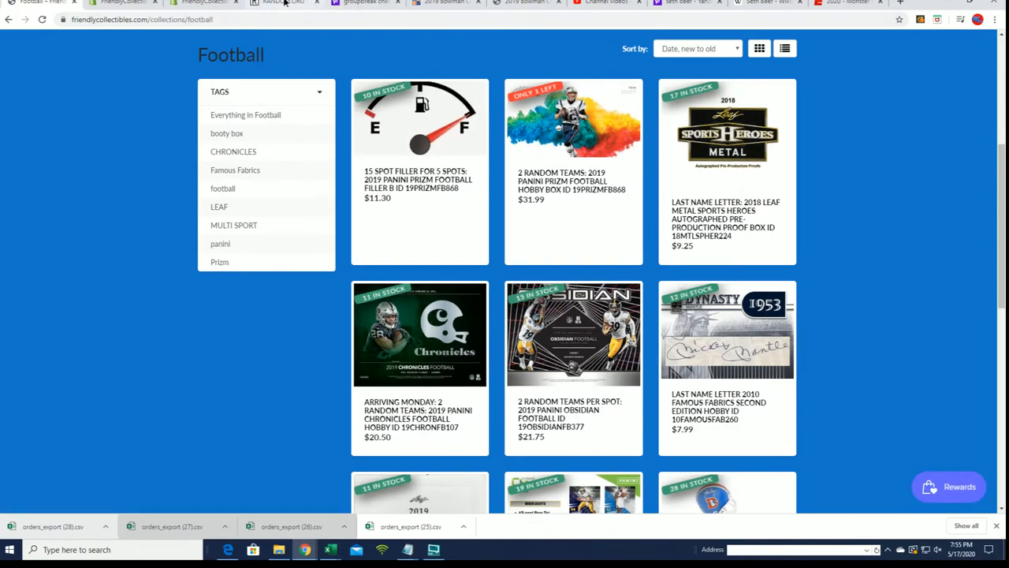
pyautogui.click(284, 3)
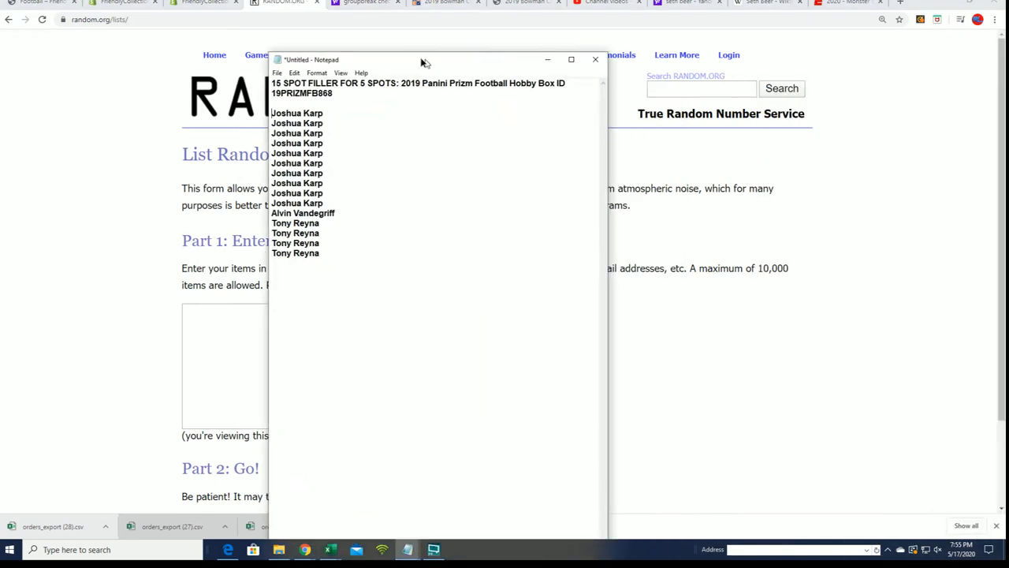
pyautogui.moveTo(425, 60); pyautogui.dragTo(363, 28)
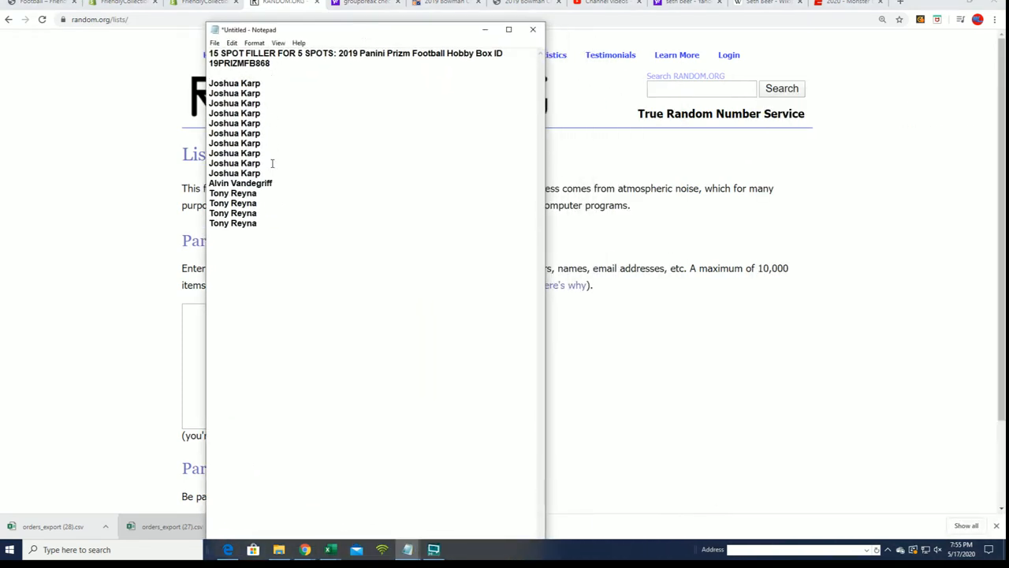
pyautogui.press('ctrl+a')
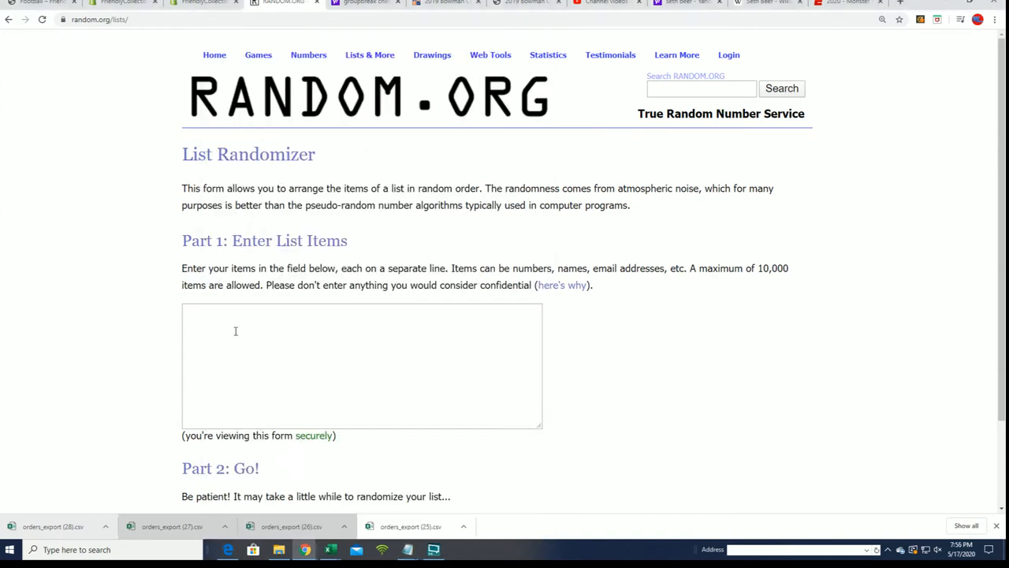
pyautogui.write('Joshua Karp')
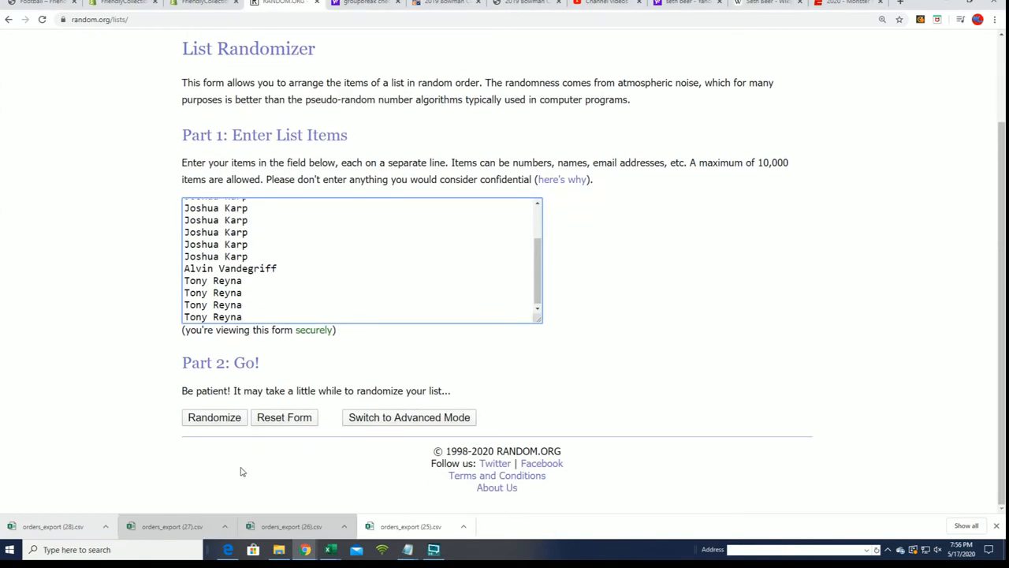
pyautogui.click(215, 416)
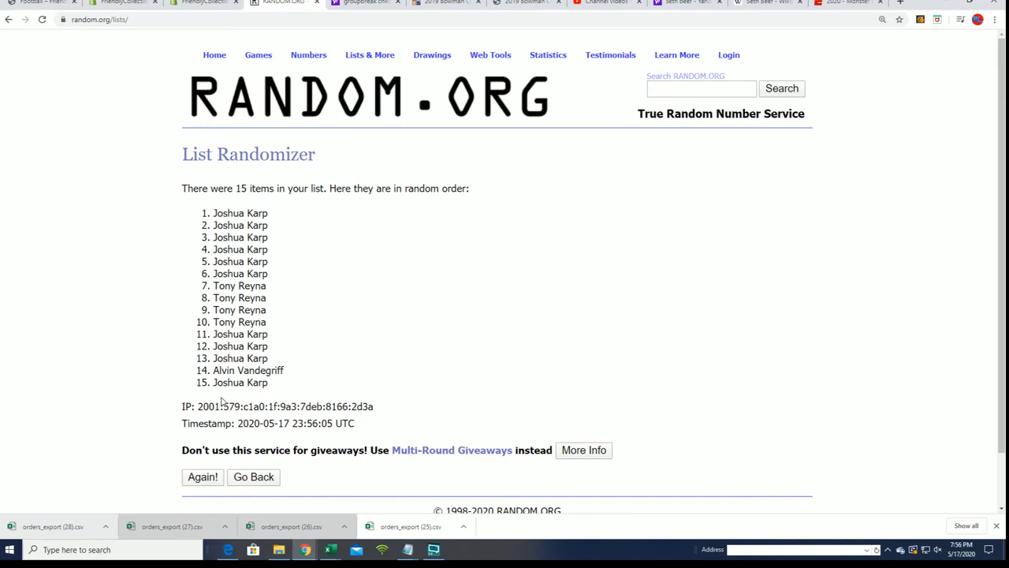
pyautogui.click(202, 476)
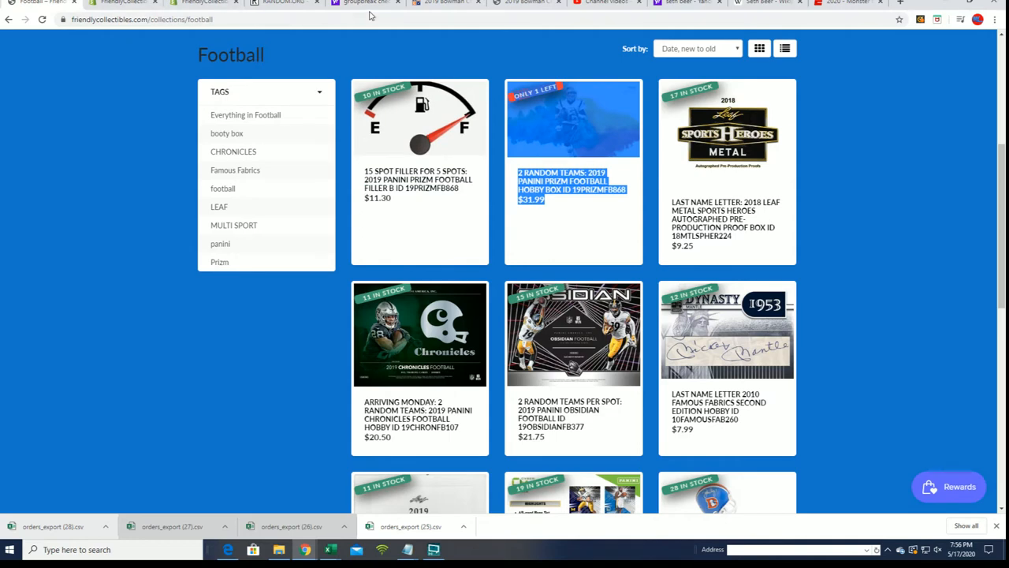
pyautogui.moveTo(284, 4)
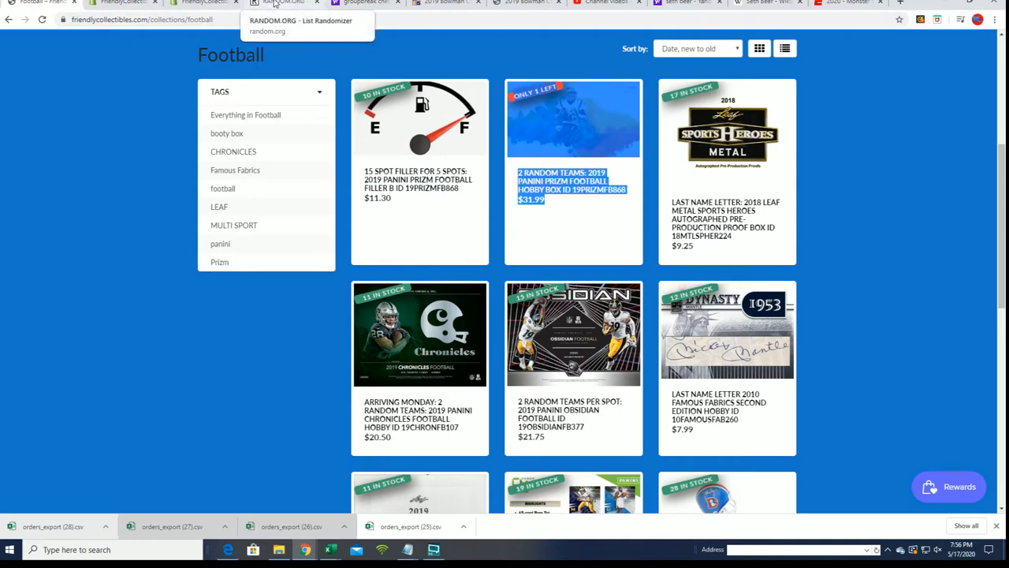
# Reshuffle the 15-name list with Again! until it has been randomized seven times.
pyautogui.click(284, 4)
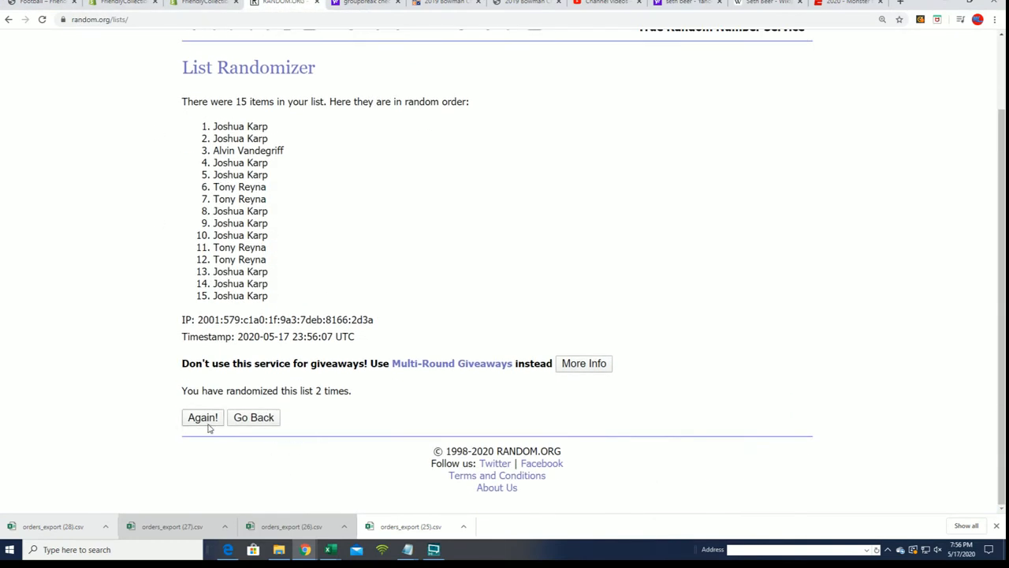
pyautogui.click(202, 416)
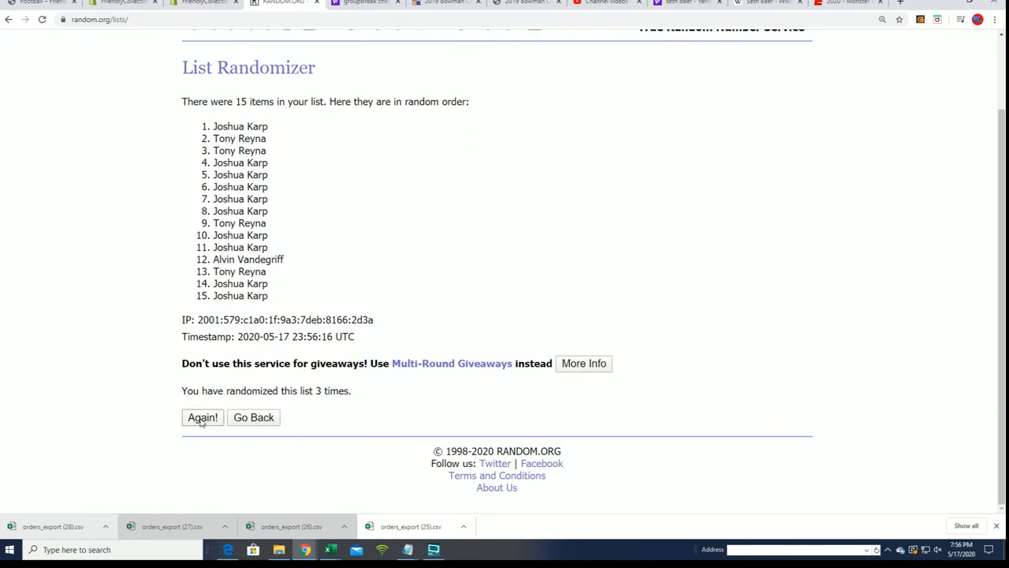
pyautogui.click(202, 417)
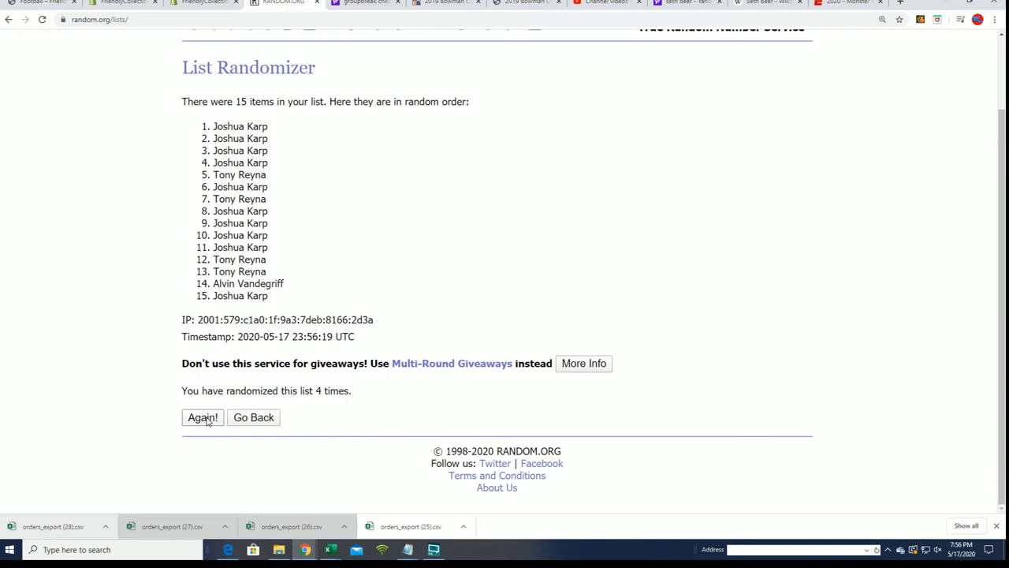
pyautogui.click(202, 416)
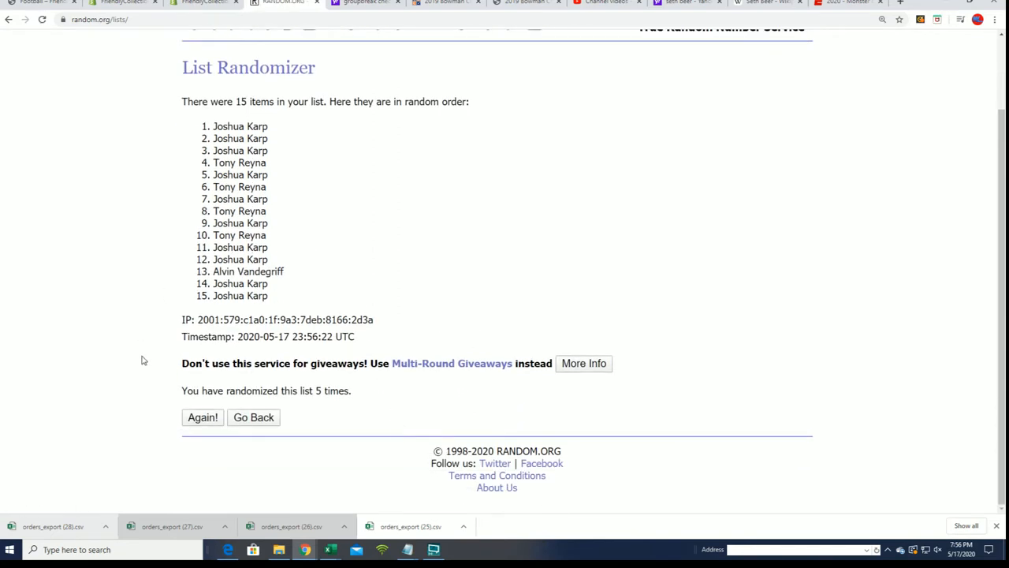
pyautogui.click(202, 416)
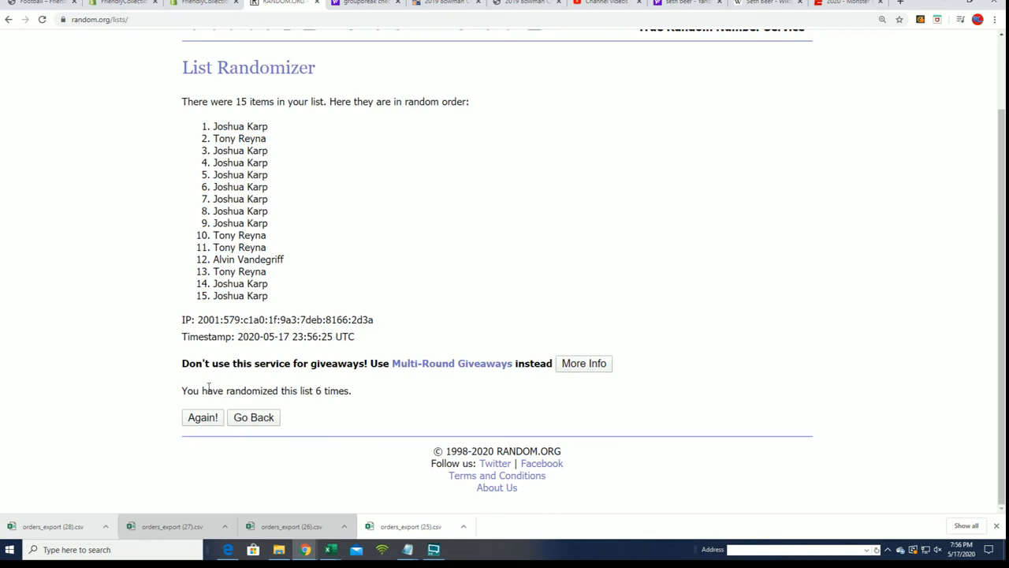
pyautogui.click(202, 416)
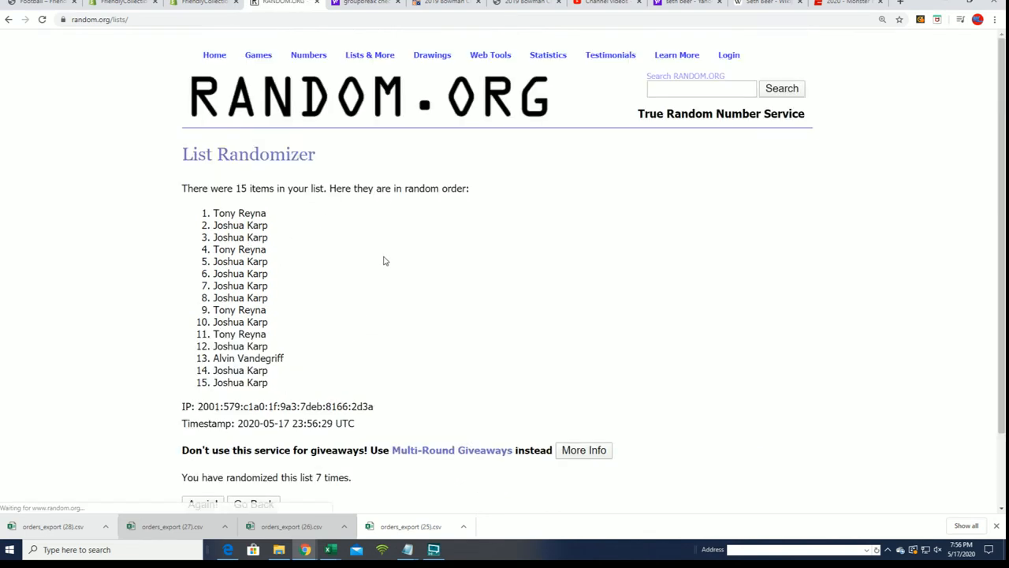
# Select and copy entries 1–5 of the seventh shuffled result.
pyautogui.moveTo(213, 213); pyautogui.dragTo(268, 261)
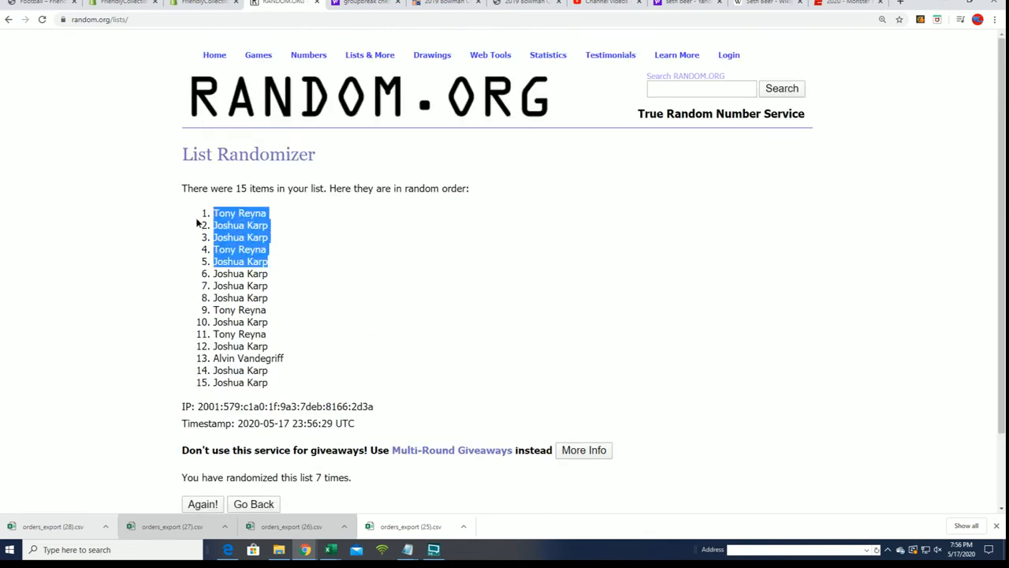
pyautogui.moveTo(356, 227)
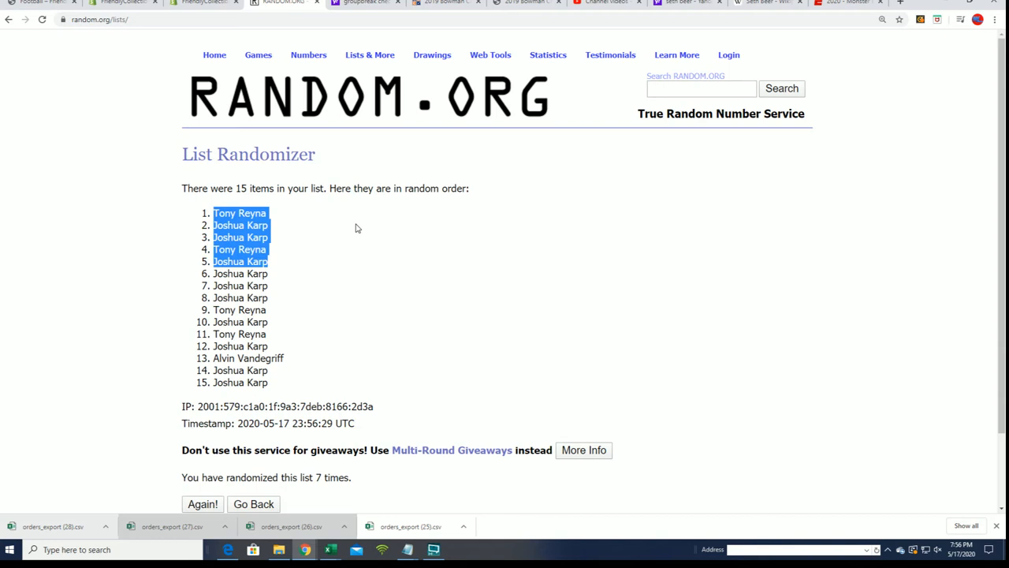
pyautogui.moveTo(271, 233)
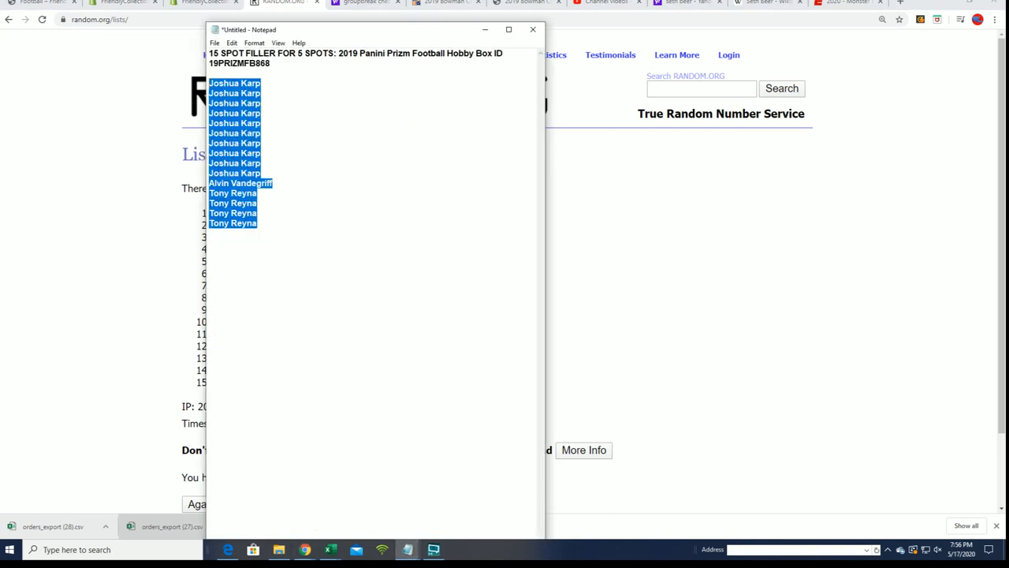
# Place the cursor below the participant list and paste the five winning names there.
pyautogui.click(275, 215)
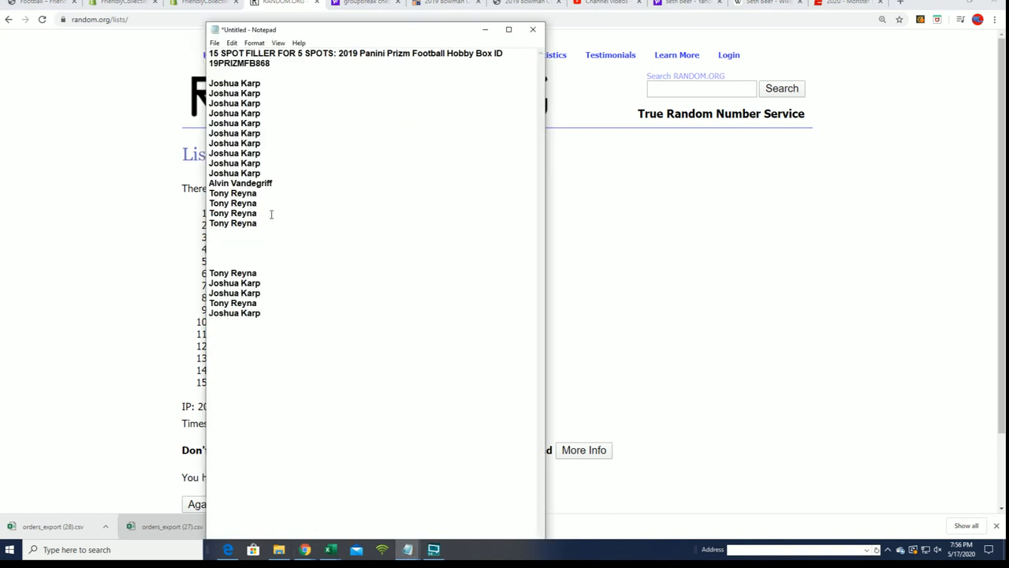
pyautogui.moveTo(66, 126)
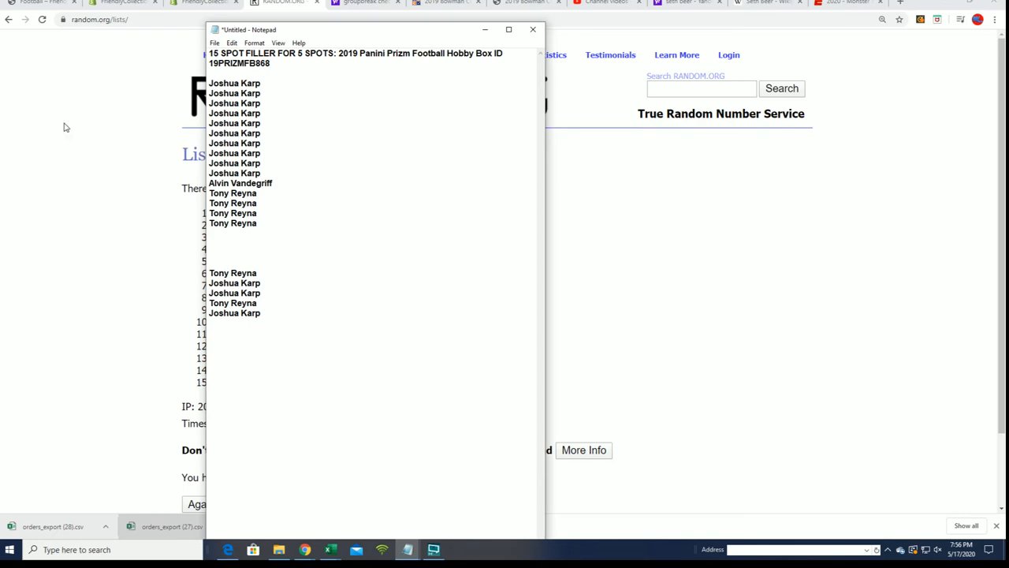